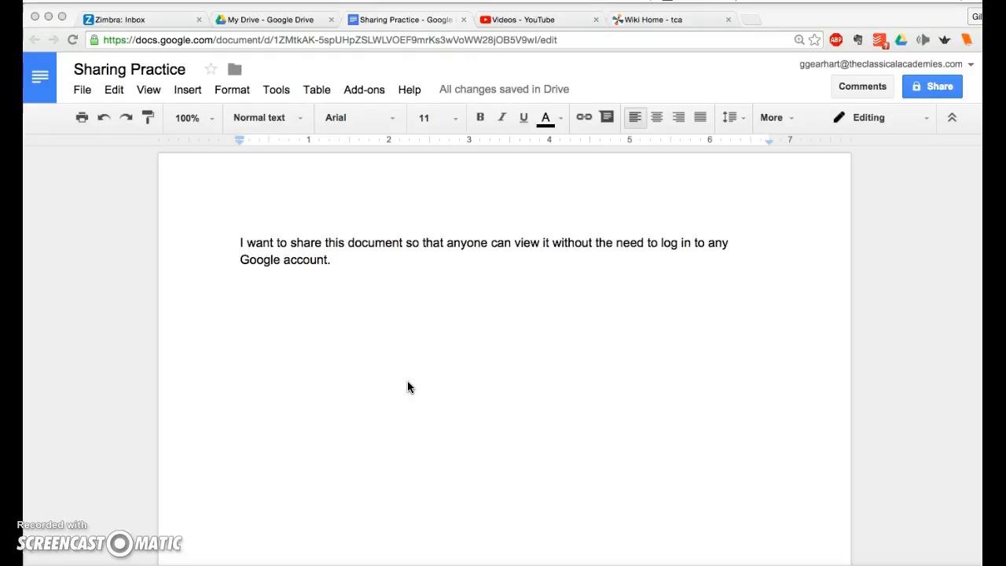
mouse_move(416, 355)
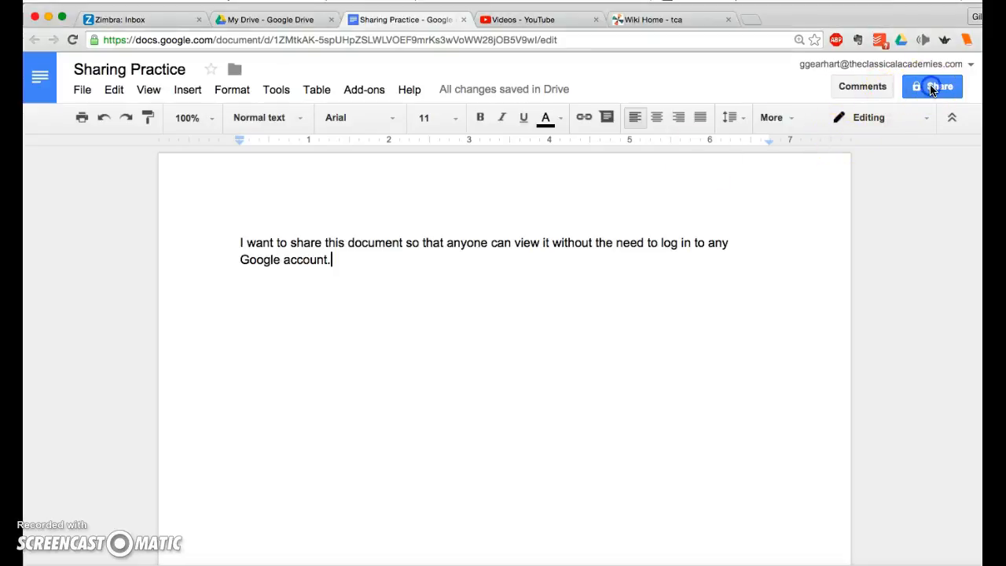
Open the Share dialog for the 'Sharing Practice' document
click(932, 86)
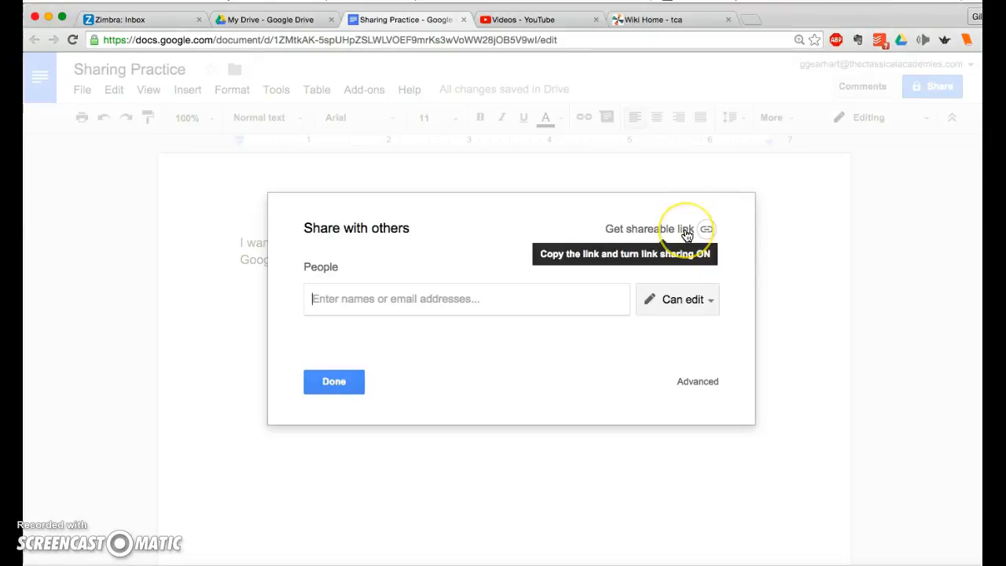
mouse_move(638, 407)
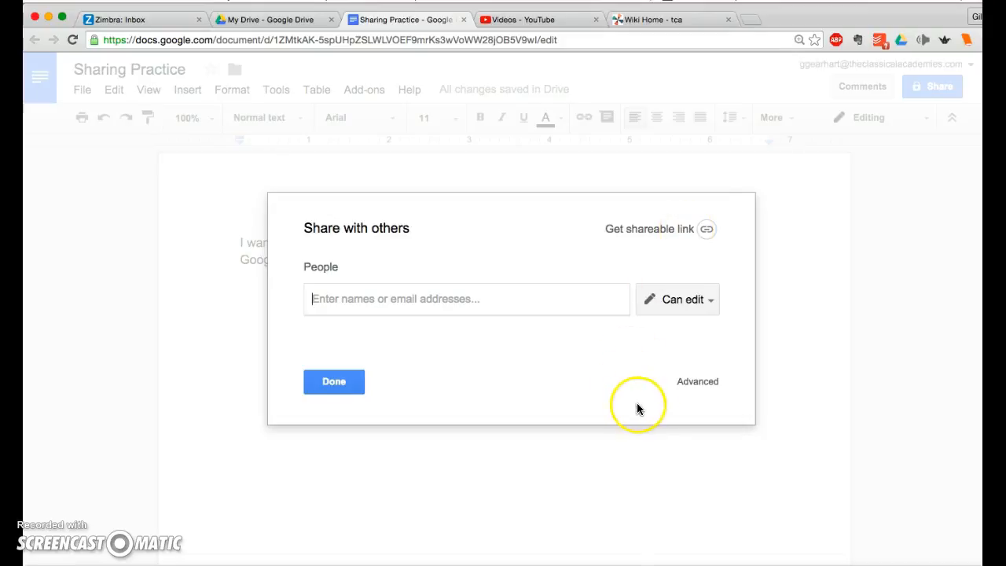
mouse_move(703, 391)
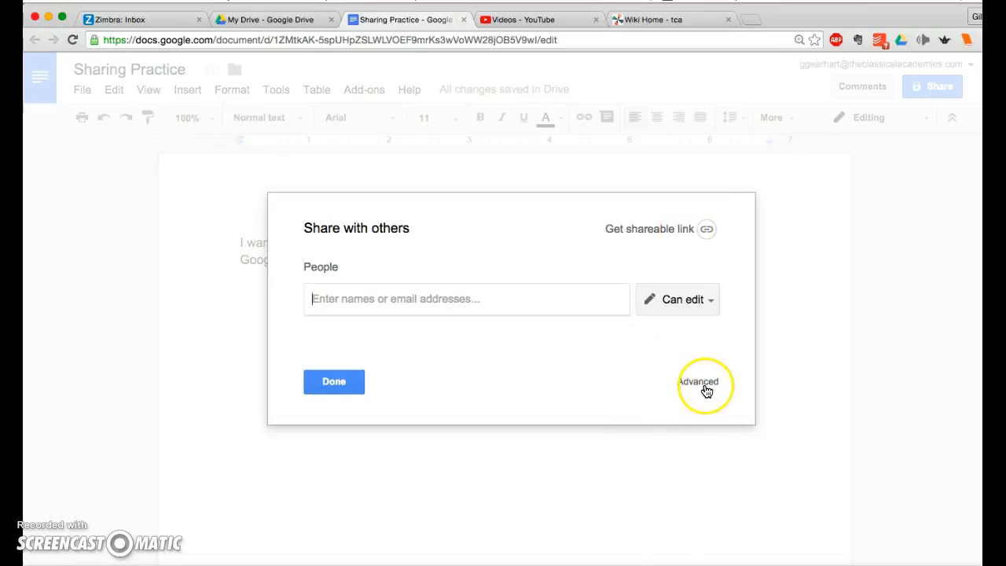
Open the advanced sharing settings, showing access is private to the owner
click(697, 381)
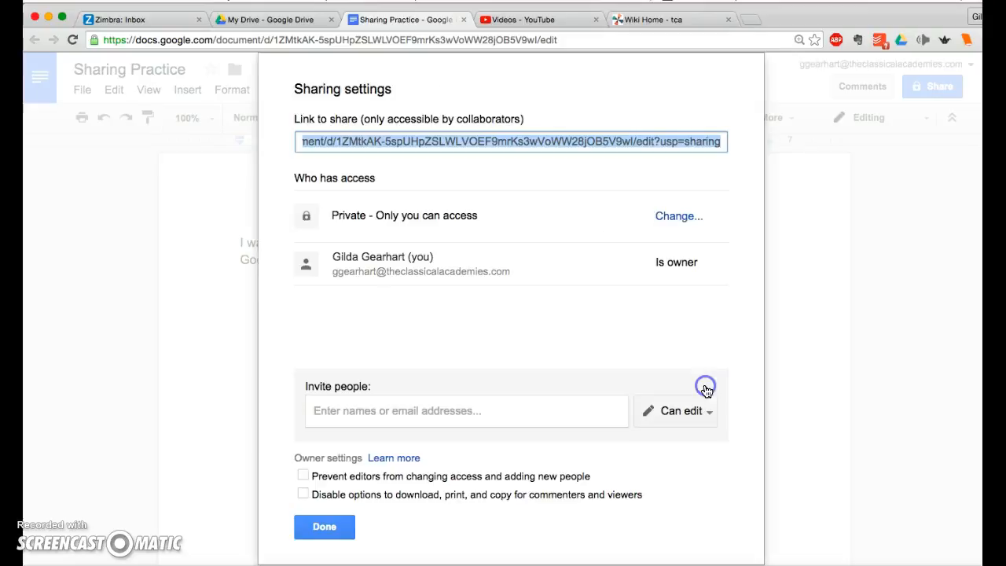
mouse_move(400, 203)
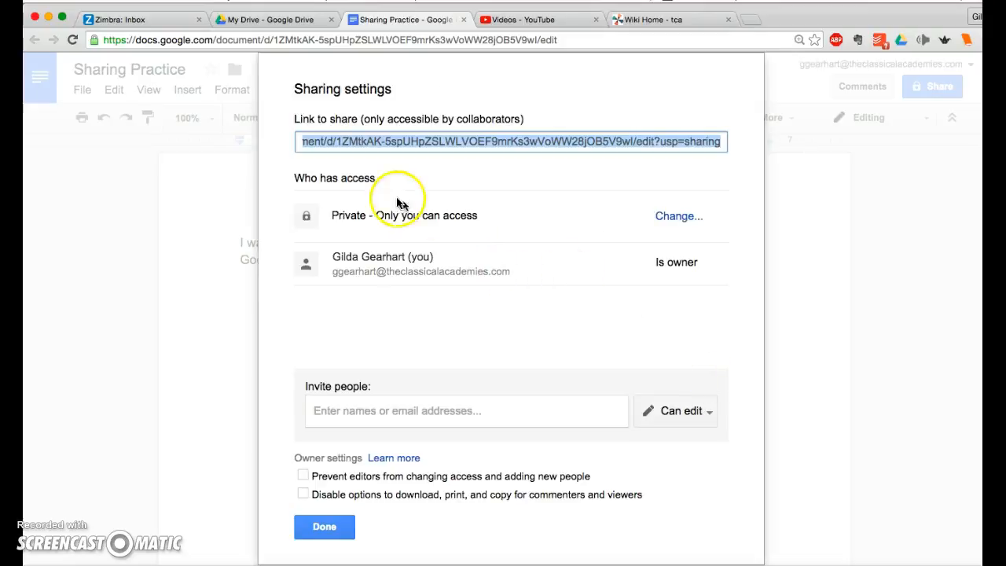
mouse_move(322, 223)
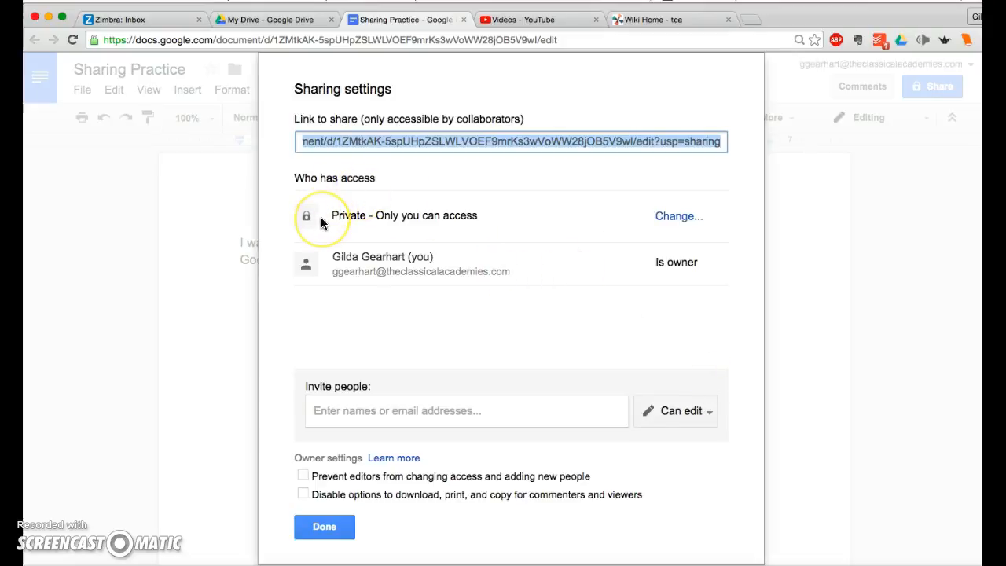
mouse_move(673, 216)
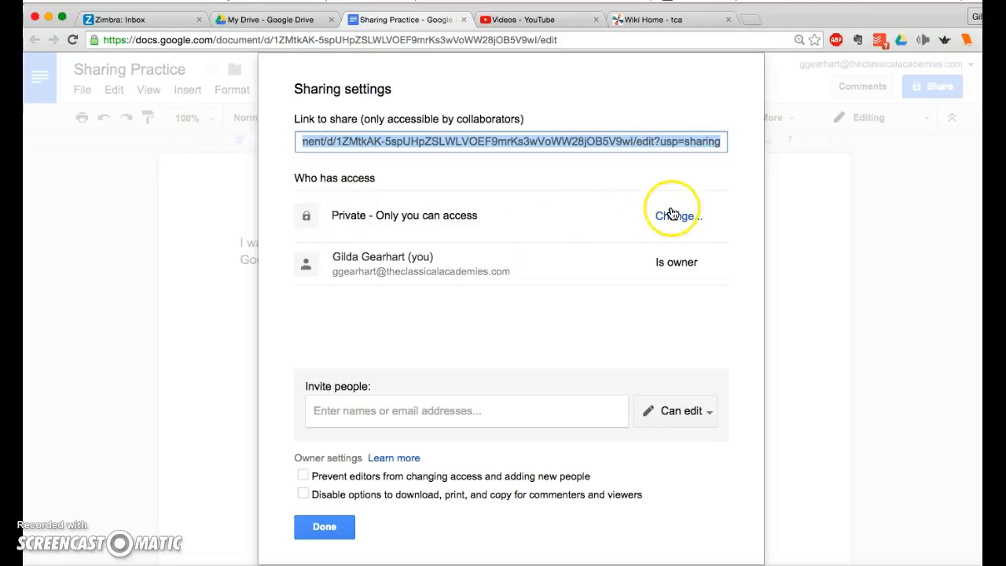
Change link sharing to 'On - Anyone with the link' with Can view access
click(673, 215)
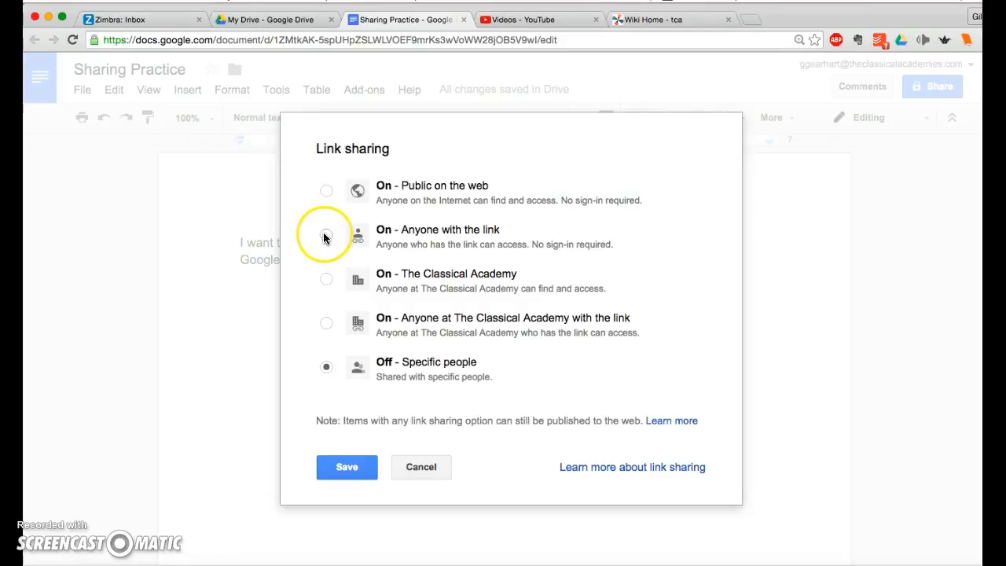
click(326, 238)
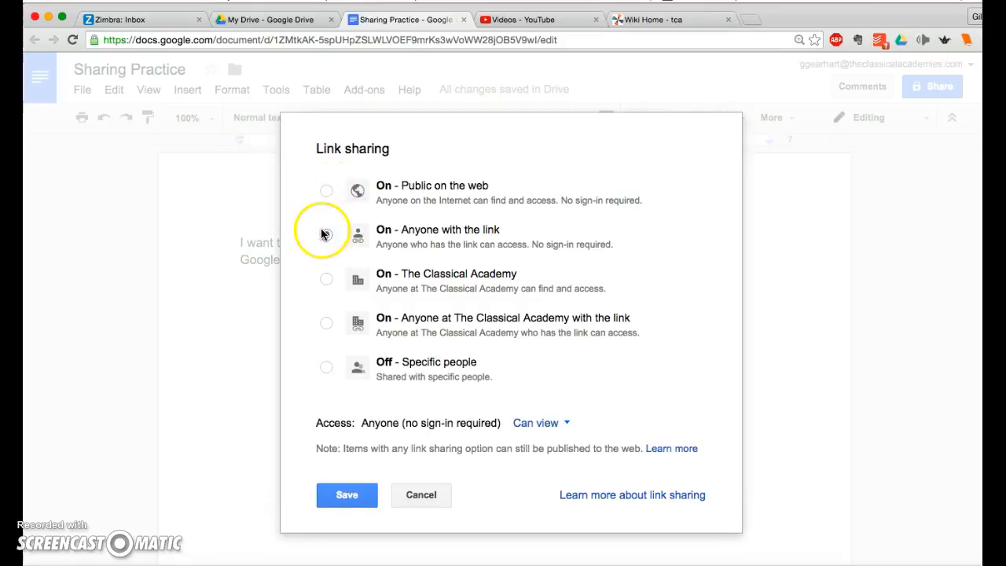
click(327, 234)
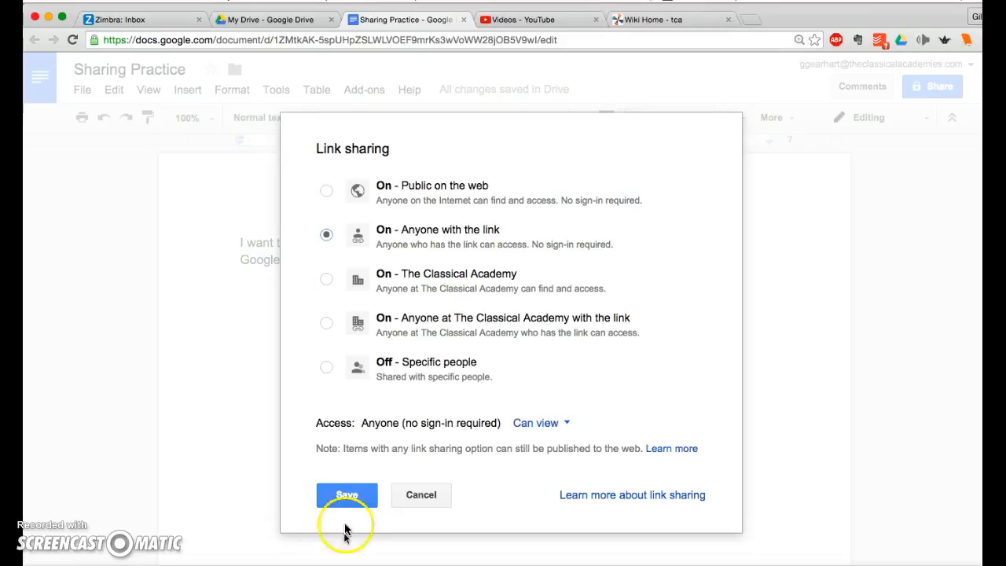
Save the anyone-with-the-link view-only setting in the Link sharing dialog
click(347, 494)
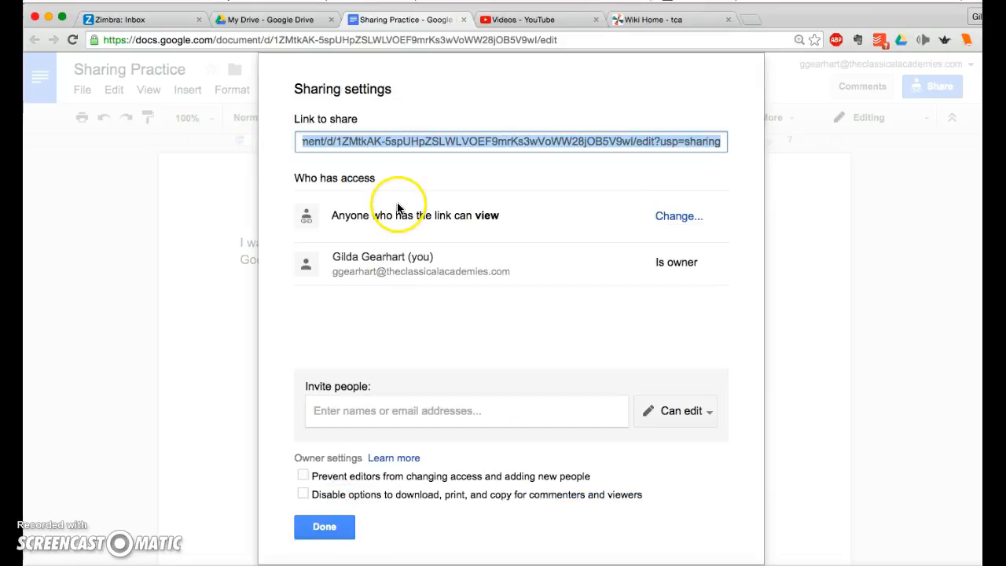
mouse_move(309, 237)
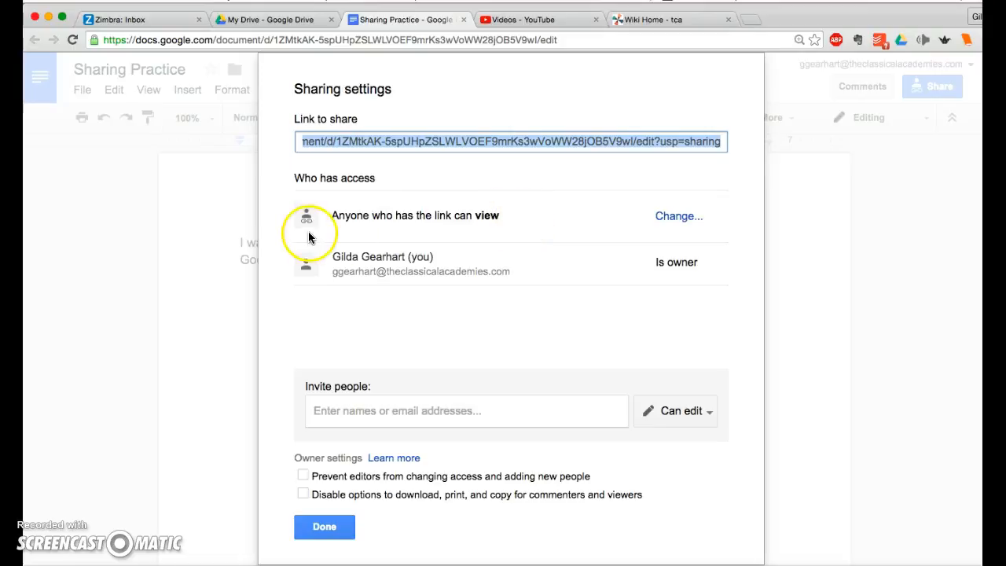
mouse_move(485, 212)
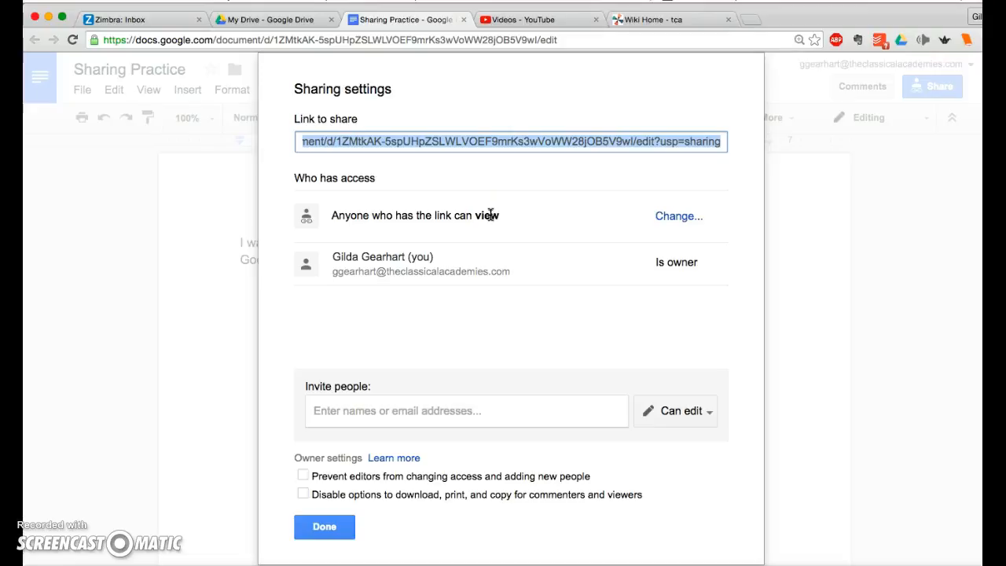
mouse_move(677, 221)
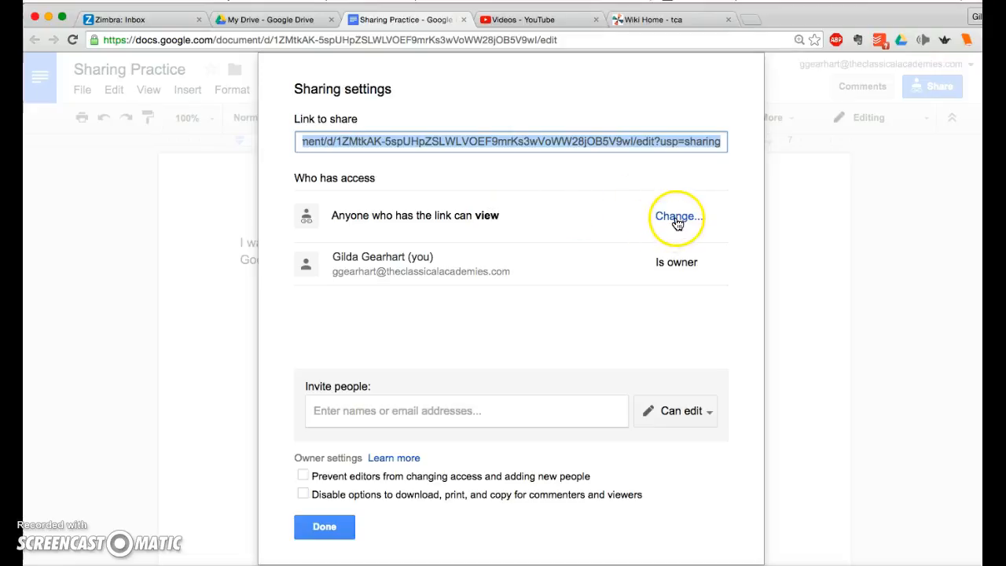
mouse_move(328, 189)
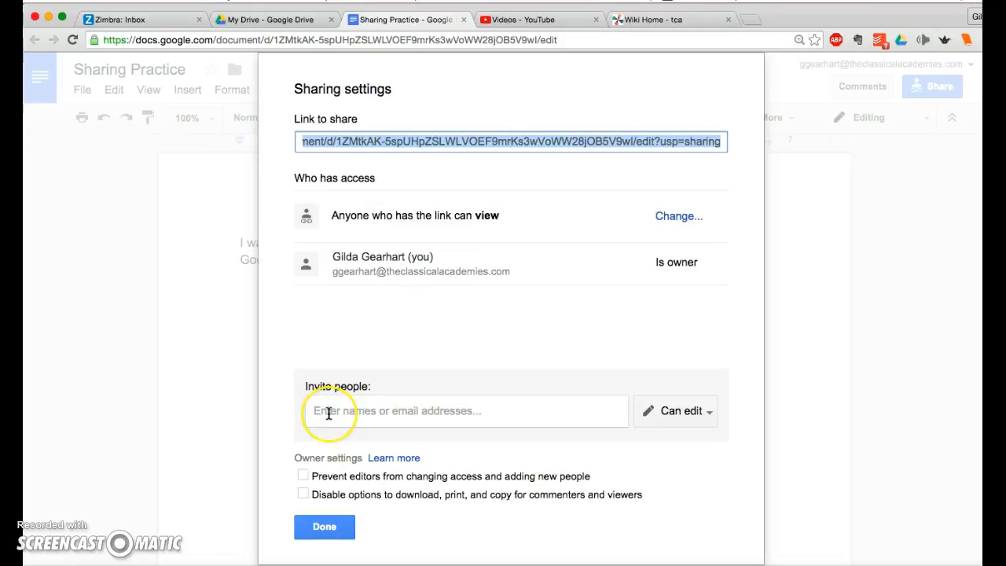
mouse_move(636, 410)
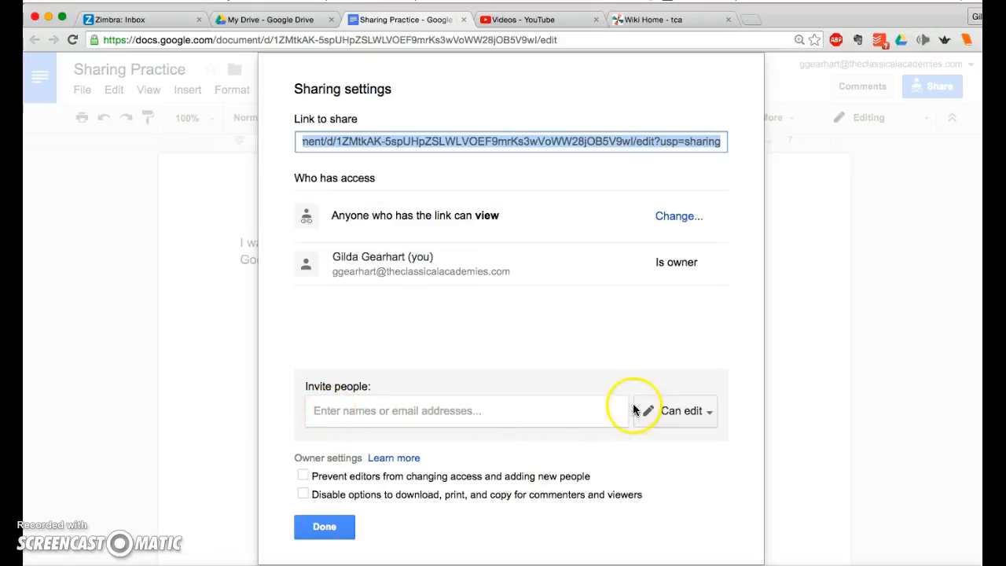